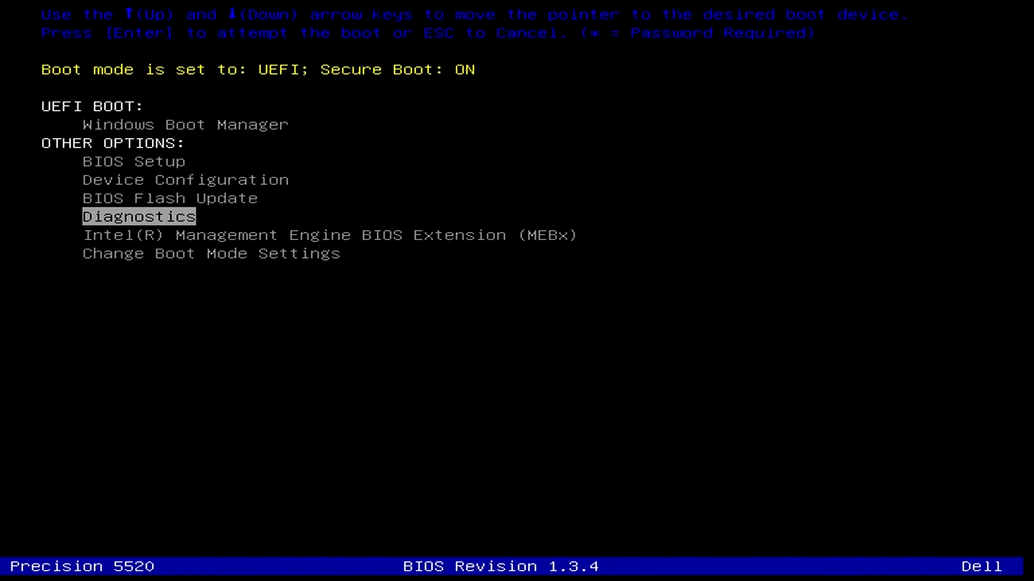
Launch ePSA diagnostics from the One-Time Boot Menu, starting the charger test.
key(Enter)
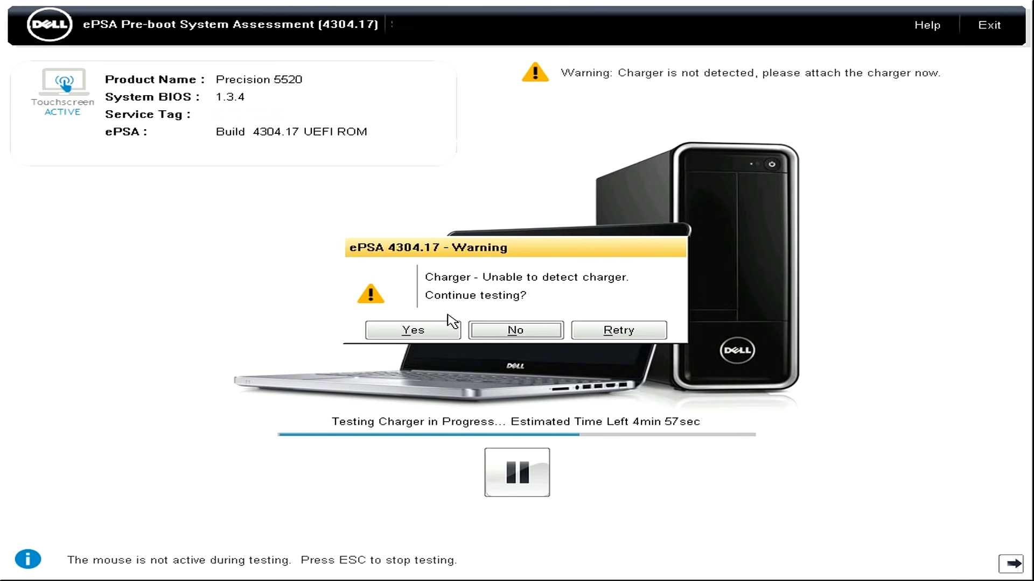